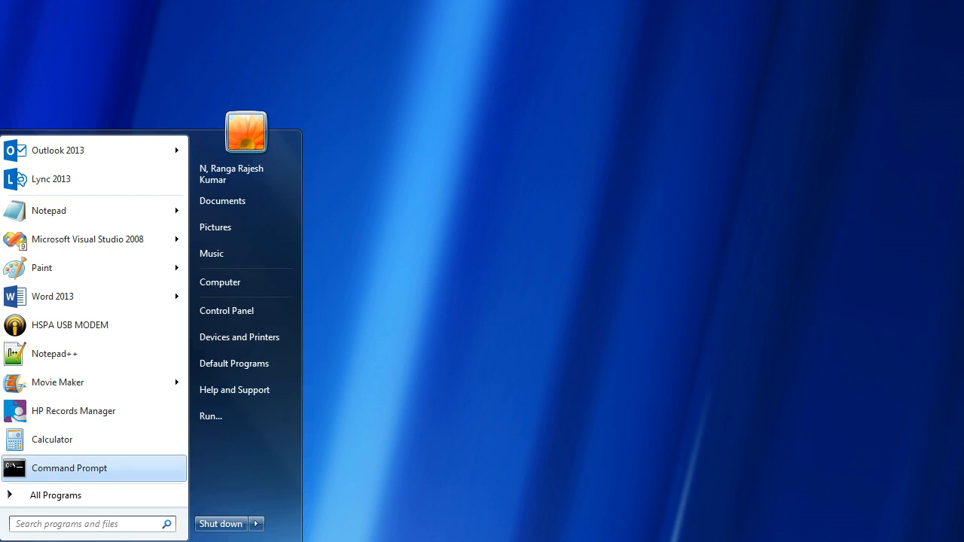
Step: Launch Movie Maker from the Start menu's program list
left_click(58, 383)
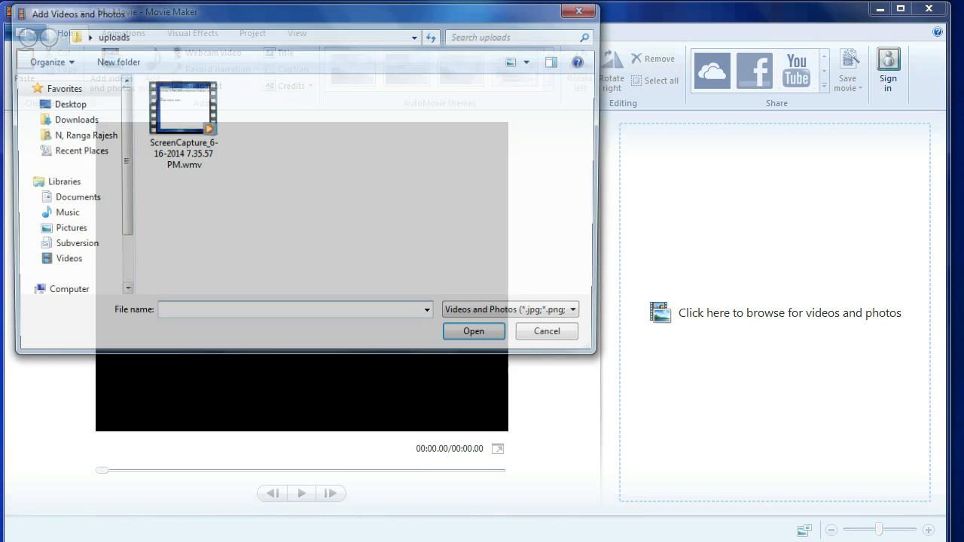
Step: Import the ScreenCapture .wmv file from uploads onto the storyboard
left_click(473, 332)
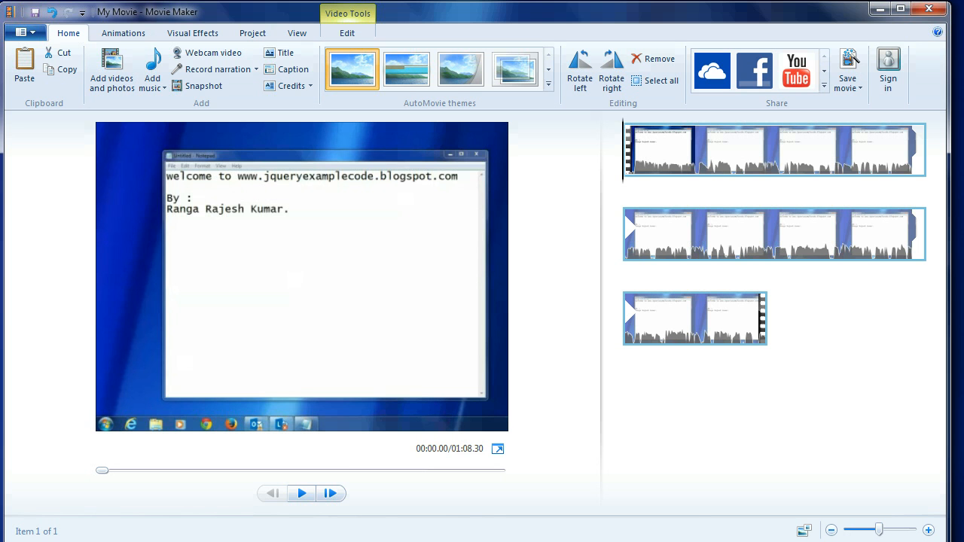
Step: Insert a title card before the clip and rename it from My Movie to Welcome Note
left_click(284, 52)
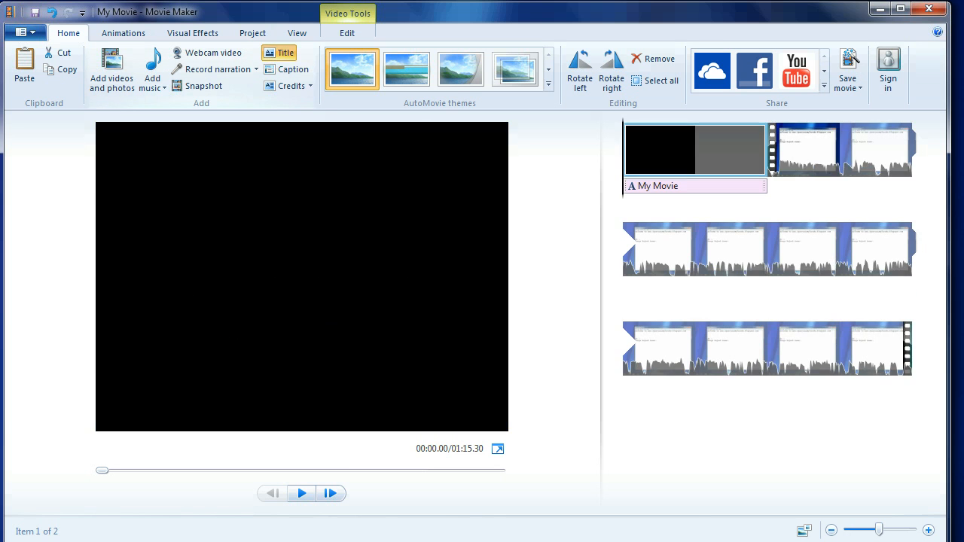
left_click(285, 53)
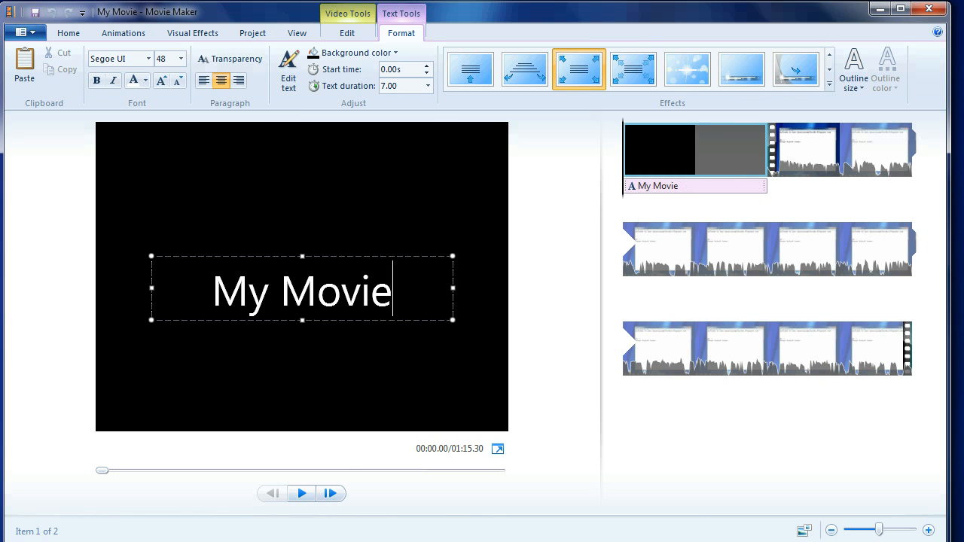
type("Welcome No")
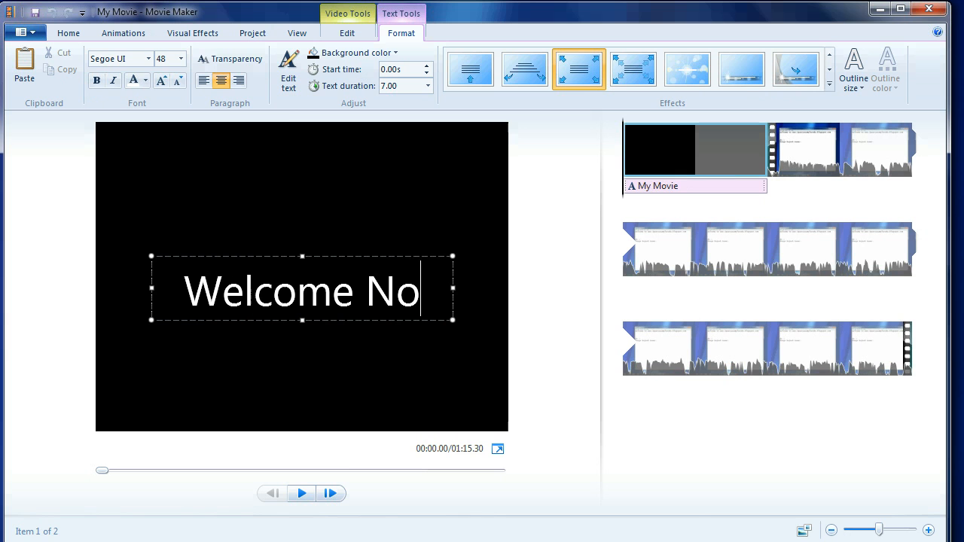
type("te")
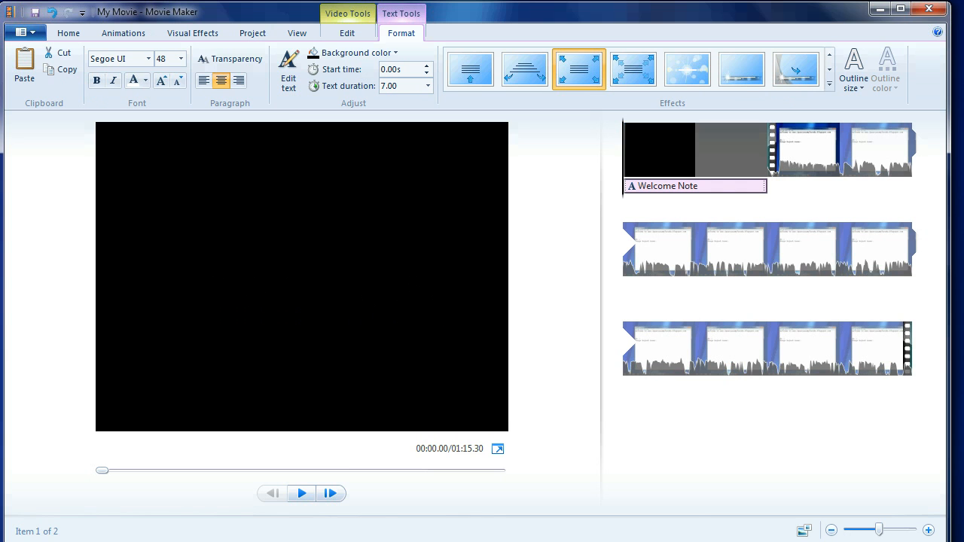
mouse_move(693, 151)
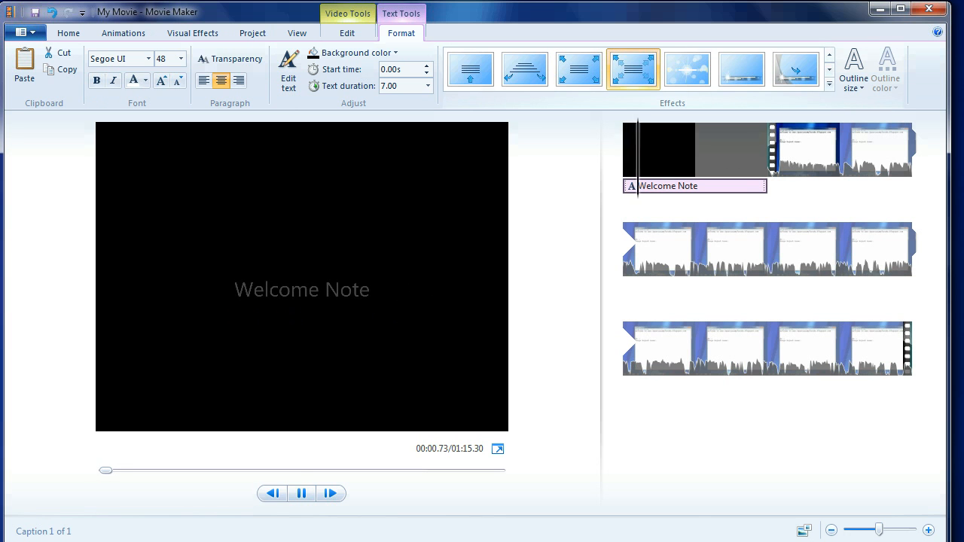
Step: Give the Welcome Note title another text effect and play the movie preview
left_click(524, 69)
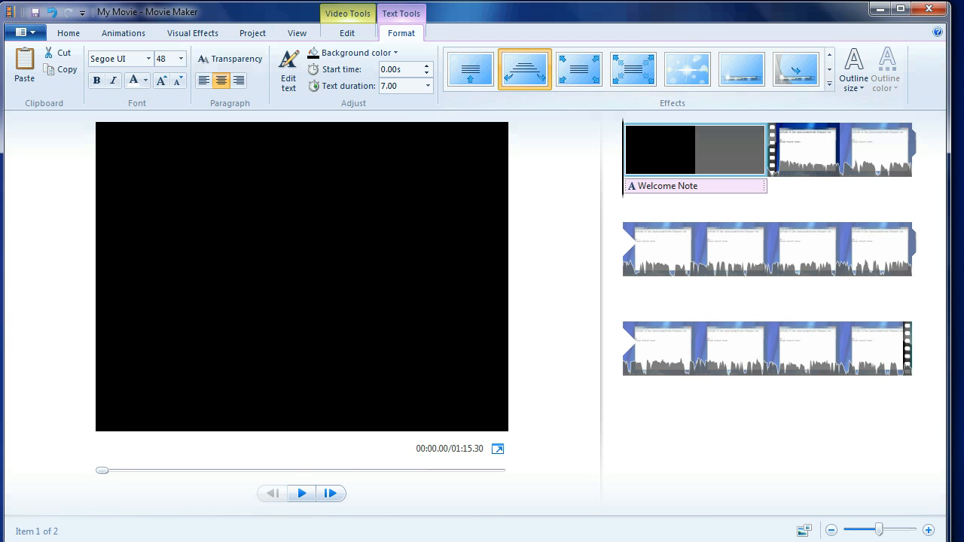
left_click(301, 494)
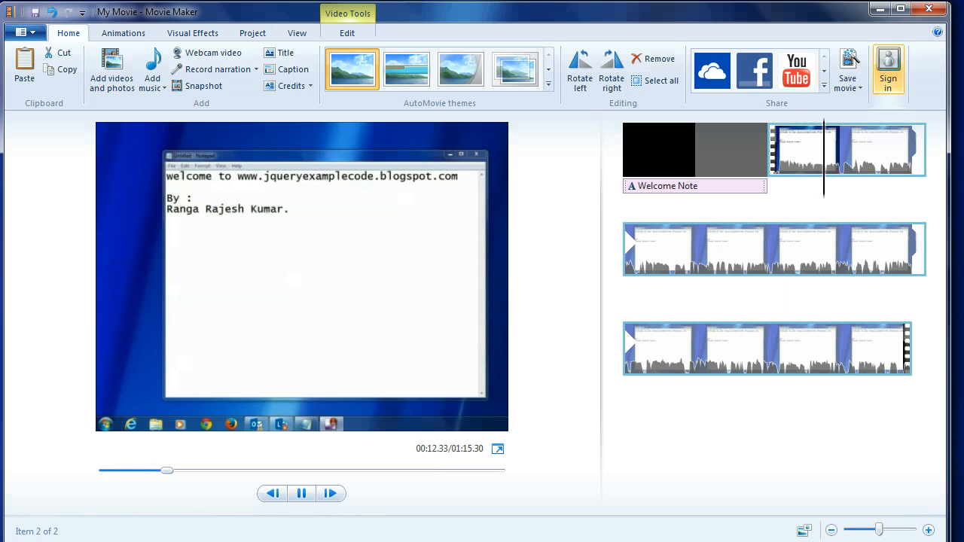
Step: Start saving the movie to Downloads, replacing the default name with ExampleFile
left_click(847, 67)
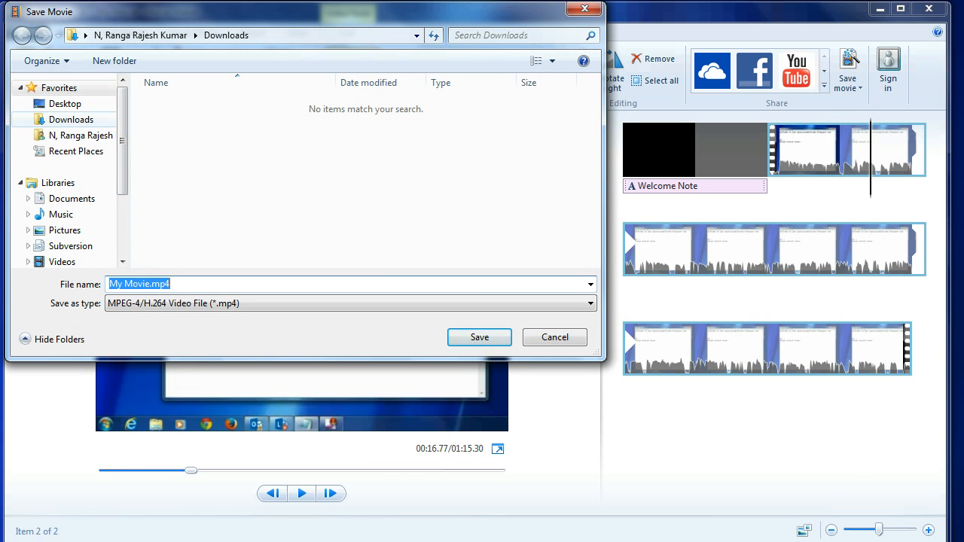
left_click(138, 283)
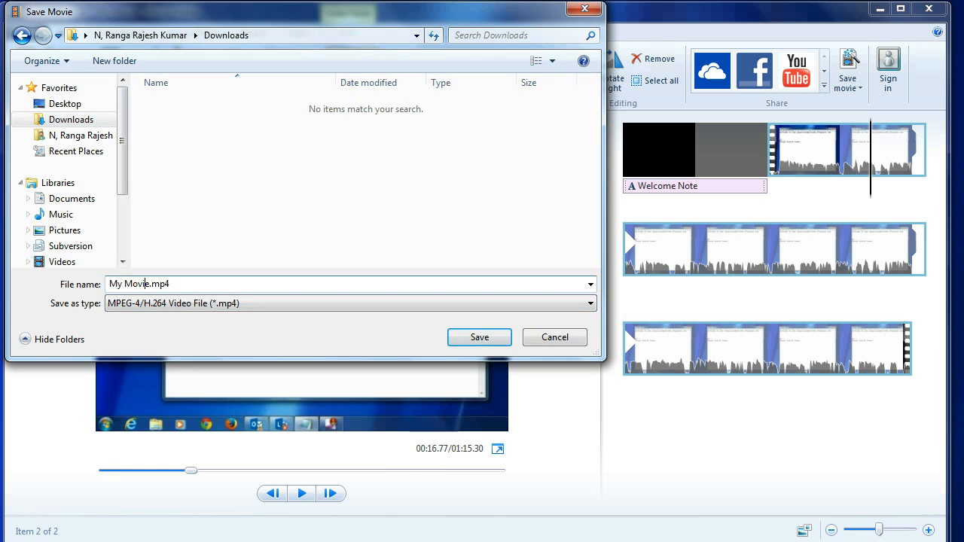
double_click(133, 284)
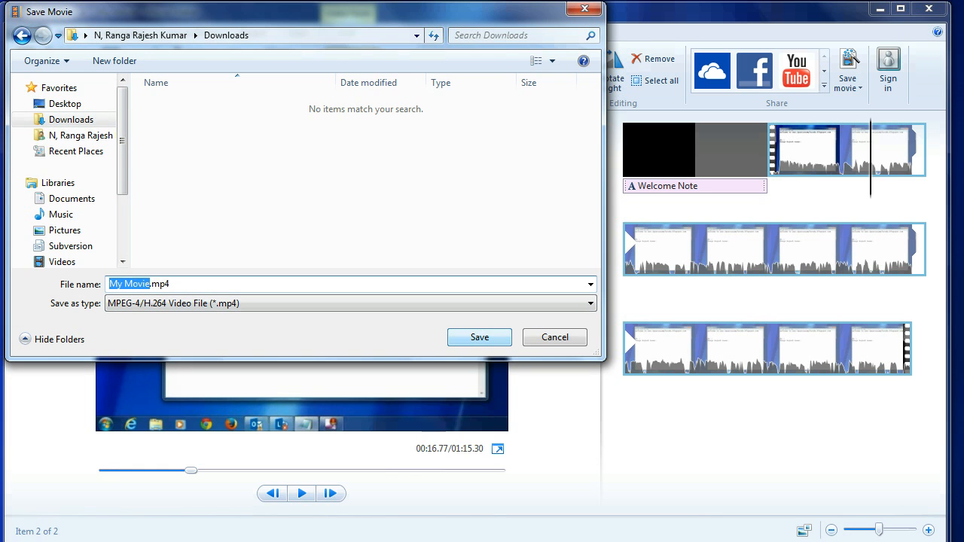
type("ExampleFil")
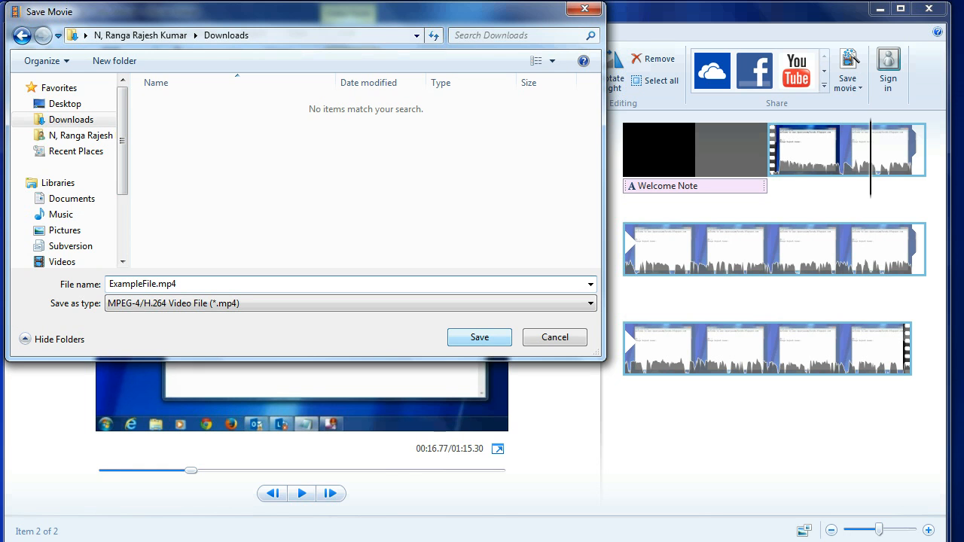
left_click(591, 303)
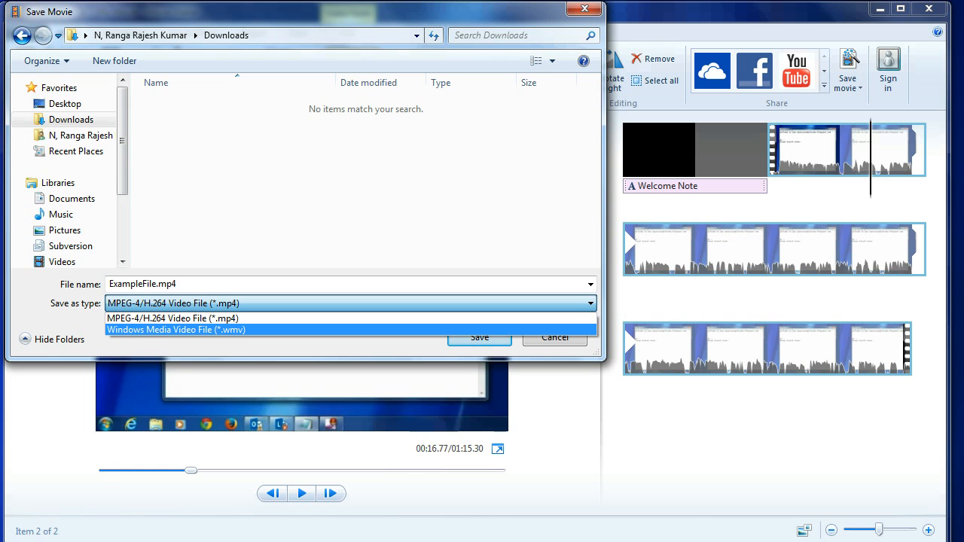
Step: Save the movie as Windows Media Video File ExampleFile.wmv in Downloads
left_click(175, 330)
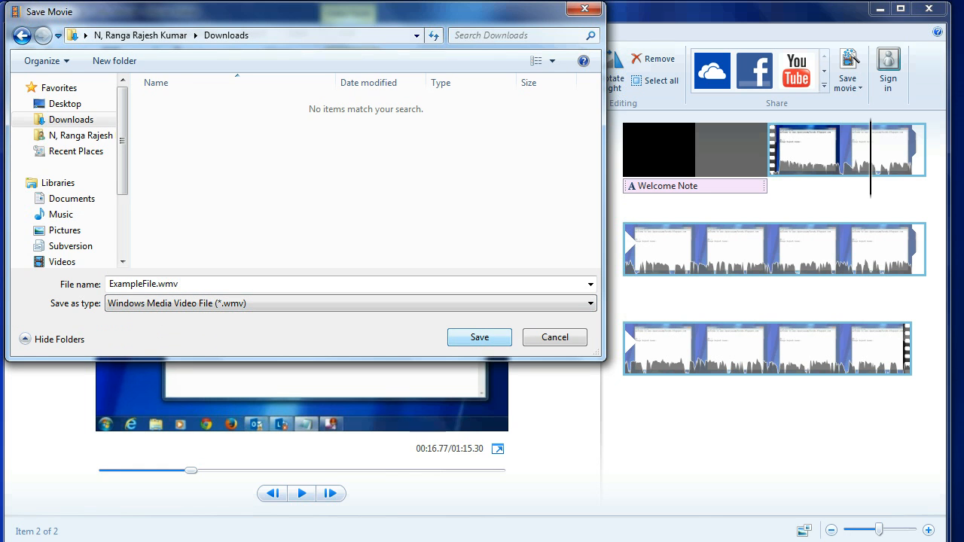
left_click(479, 338)
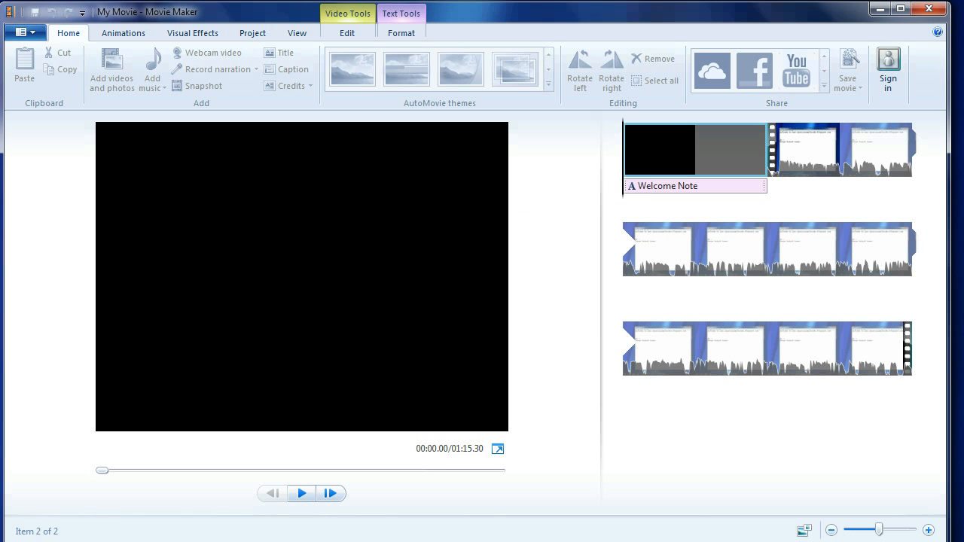
Step: After rendering finishes, show the Downloads folder containing ExampleFile.wmv
left_click(843, 67)
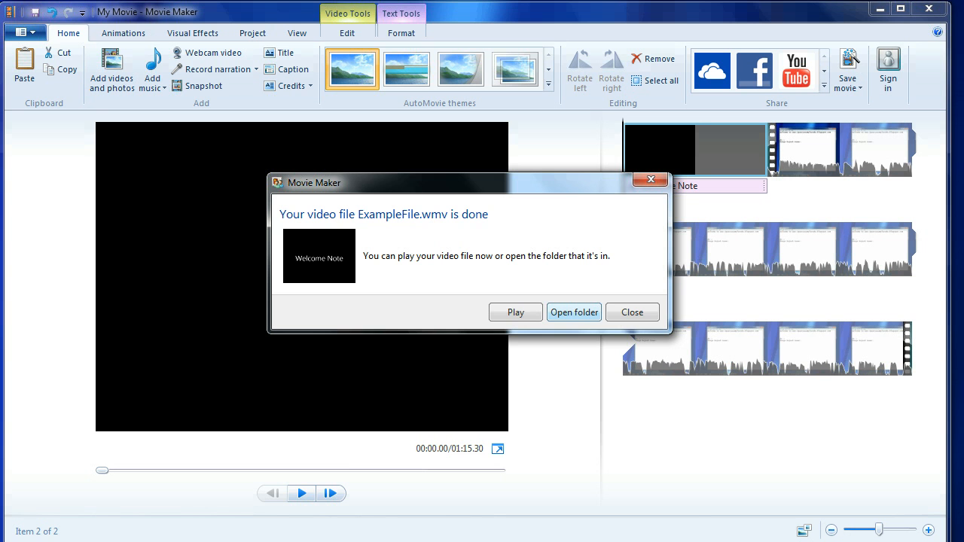
left_click(574, 311)
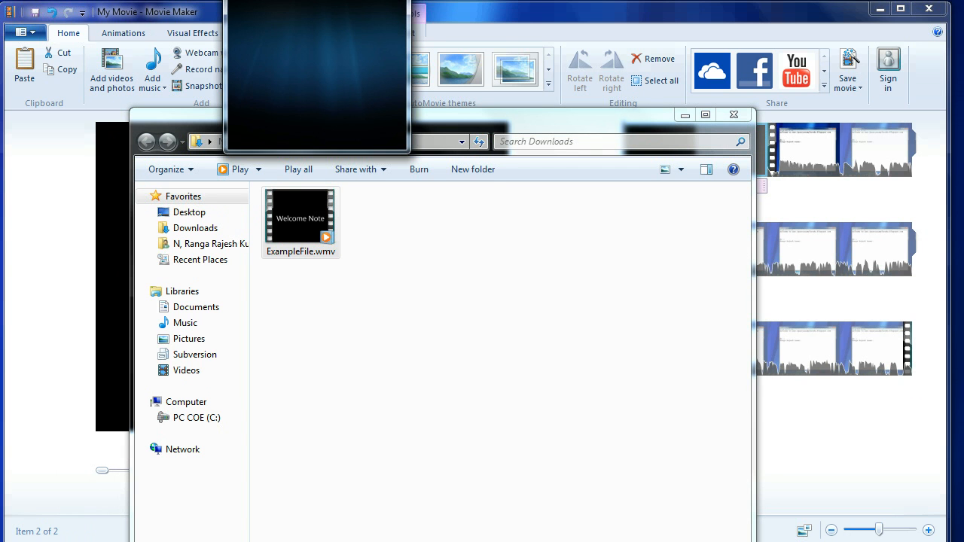
Step: Play ExampleFile.wmv in Windows Media Player to view the screen-capture footage
double_click(300, 218)
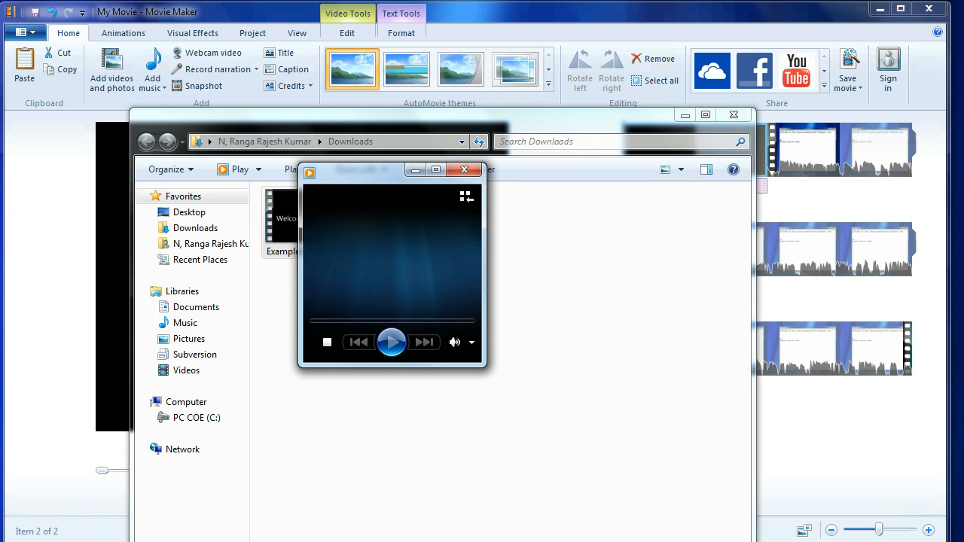
left_click(392, 341)
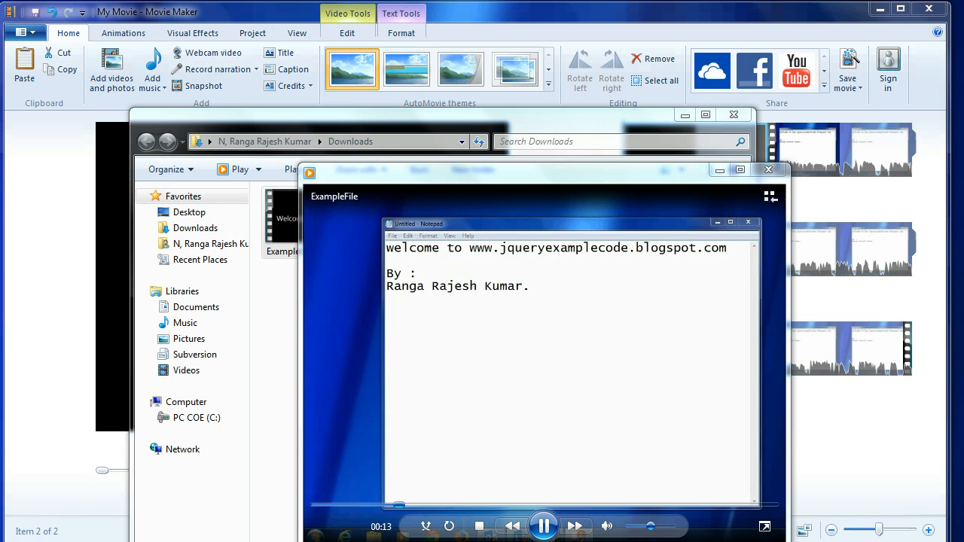
key("Enter")
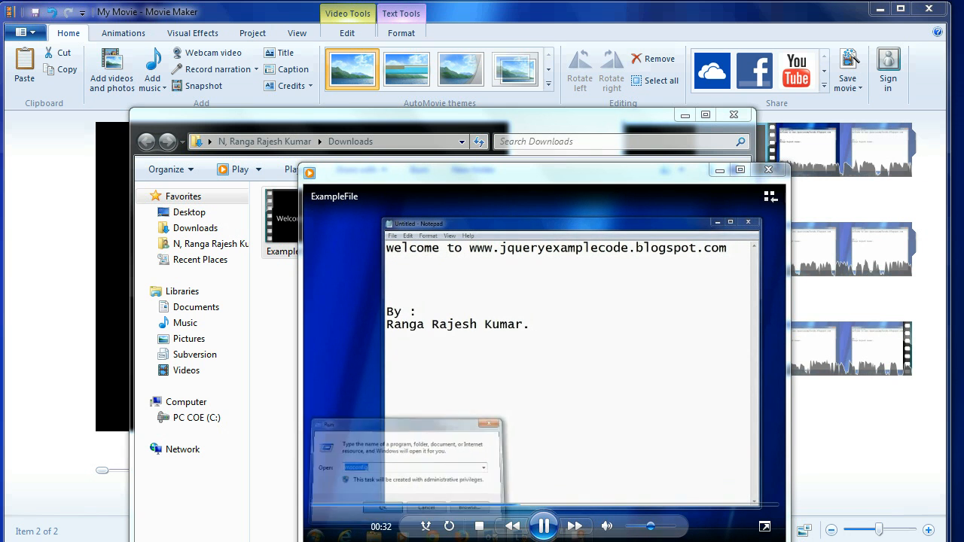
left_click(384, 506)
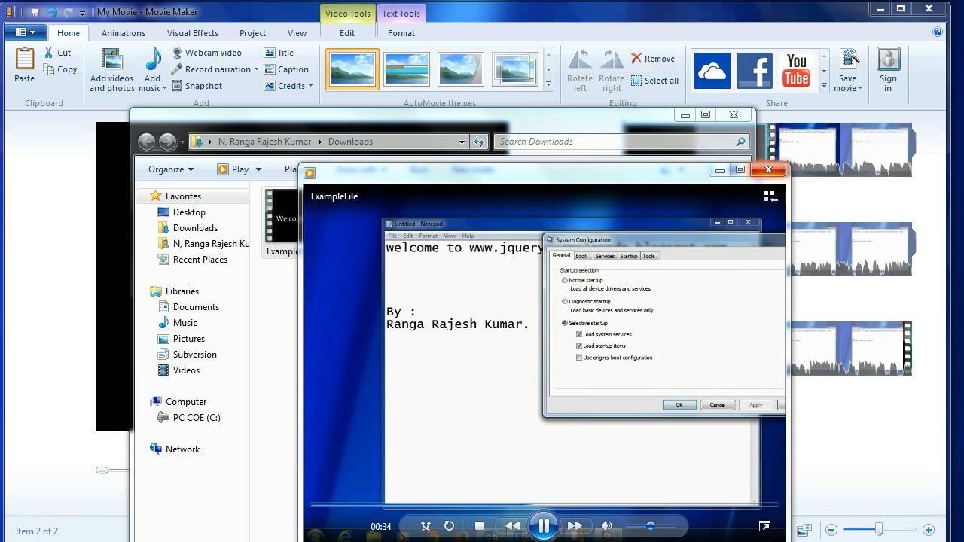